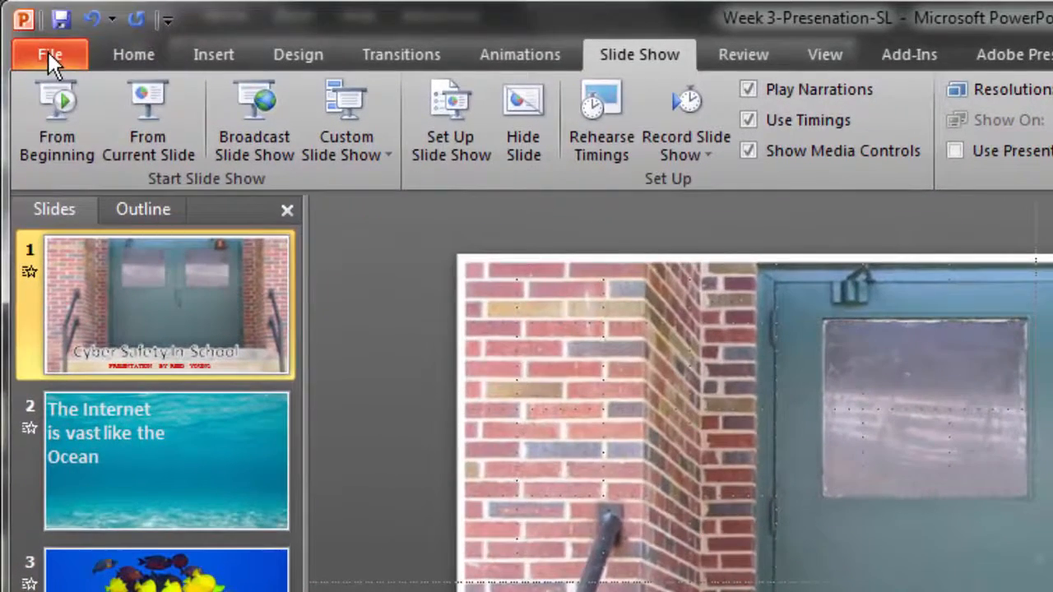
Show the Backstage Info page for the Week 3-Presenation-SL presentation.
{"action": "left_click", "coordinate": [49, 54]}
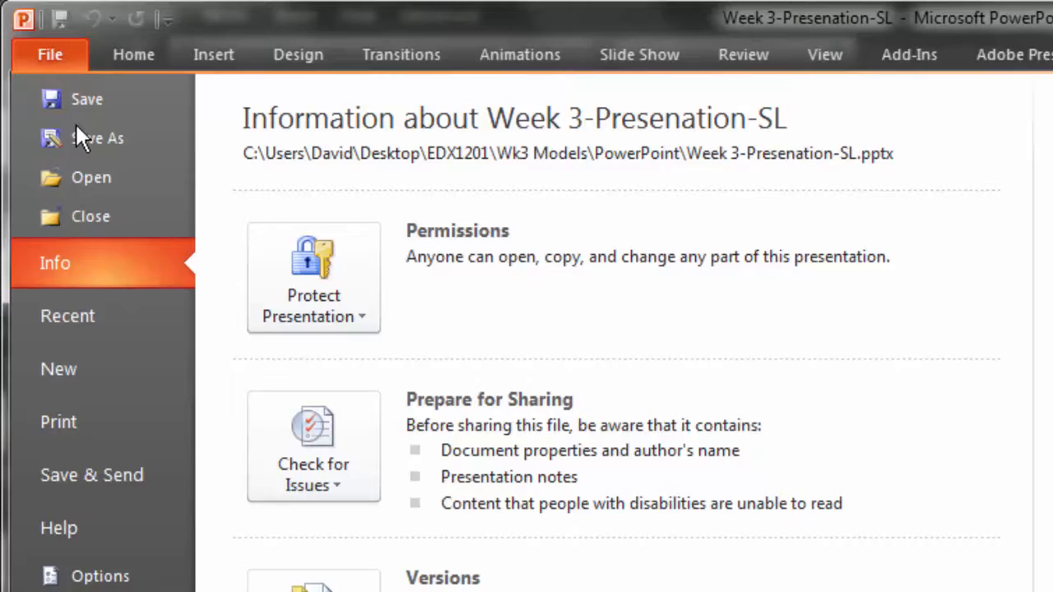
{"action": "mouse_move", "coordinate": [97, 137]}
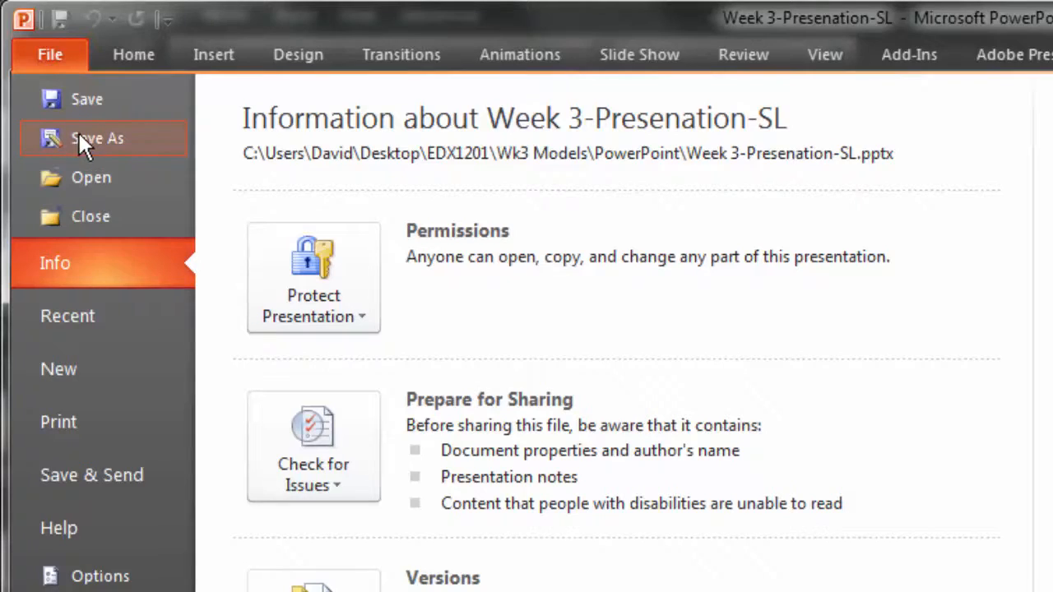
Start Save As into the desktop's New folder and open the file format list.
{"action": "left_click", "coordinate": [98, 138]}
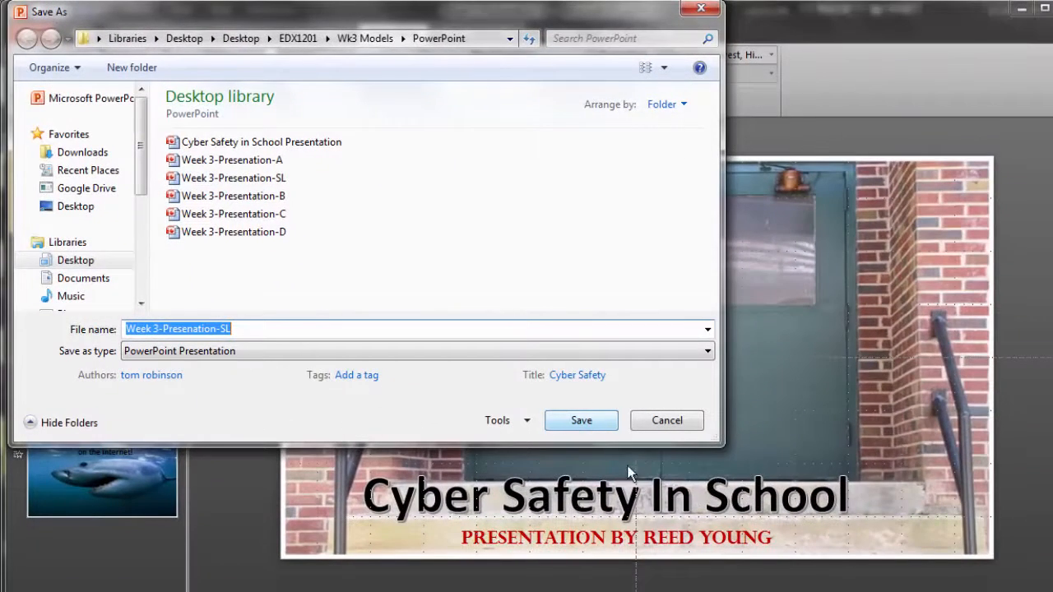
{"action": "left_click", "coordinate": [76, 206]}
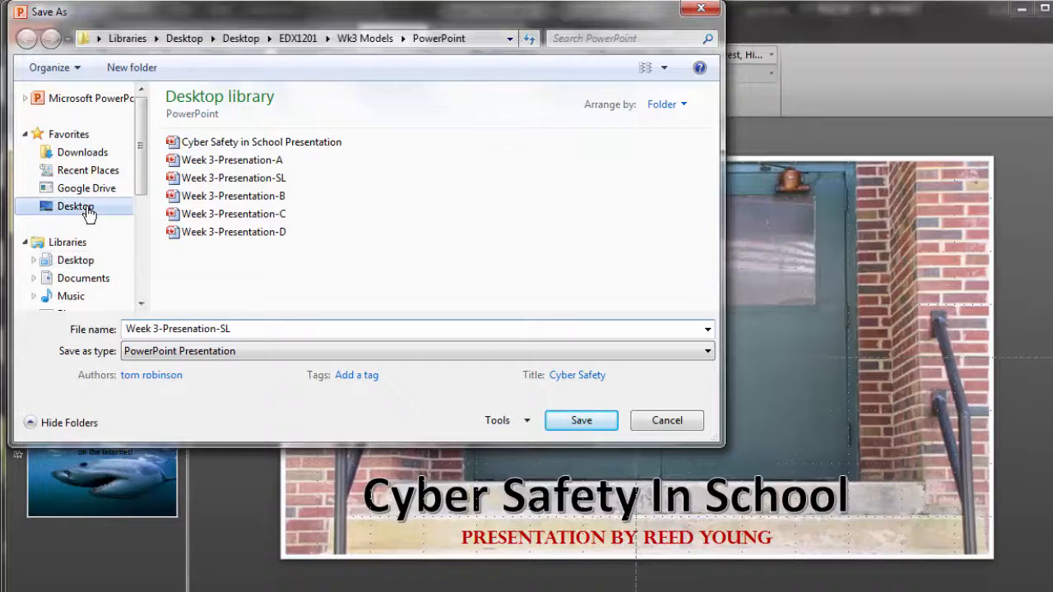
{"action": "left_click", "coordinate": [76, 206]}
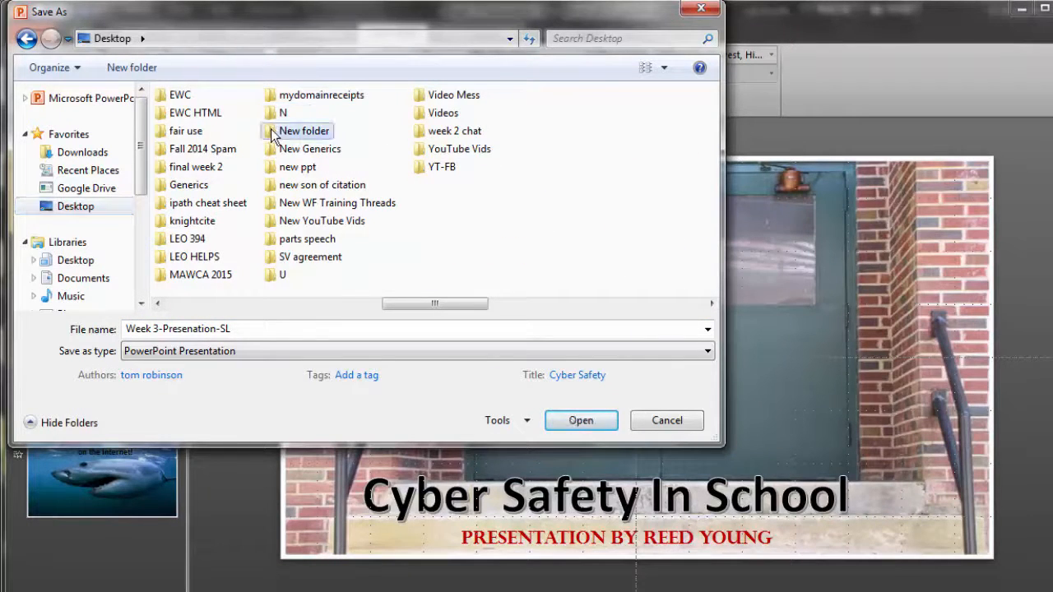
{"action": "double_click", "coordinate": [304, 131]}
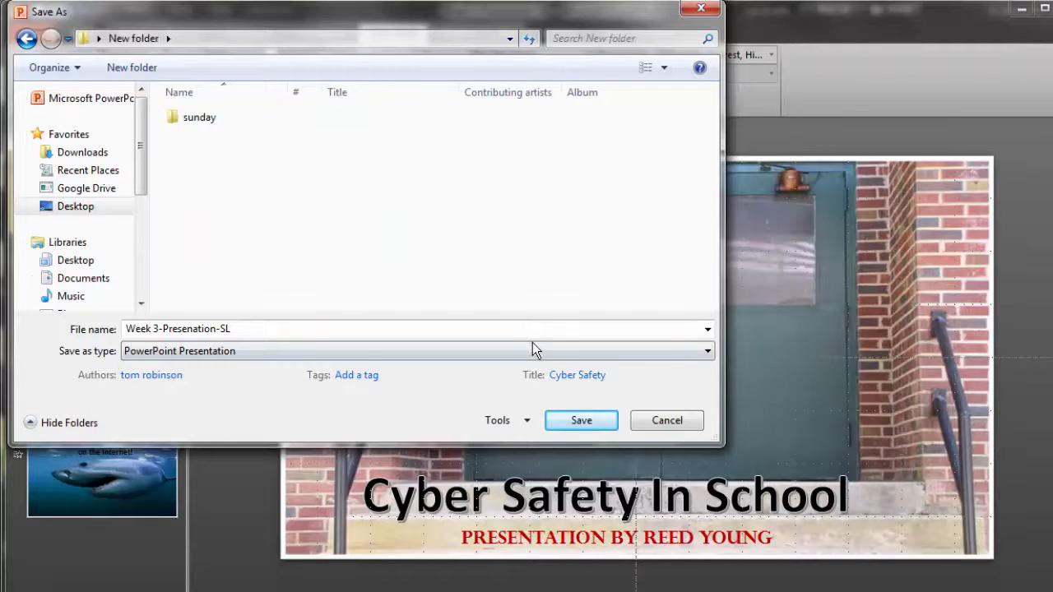
{"action": "left_click", "coordinate": [706, 350]}
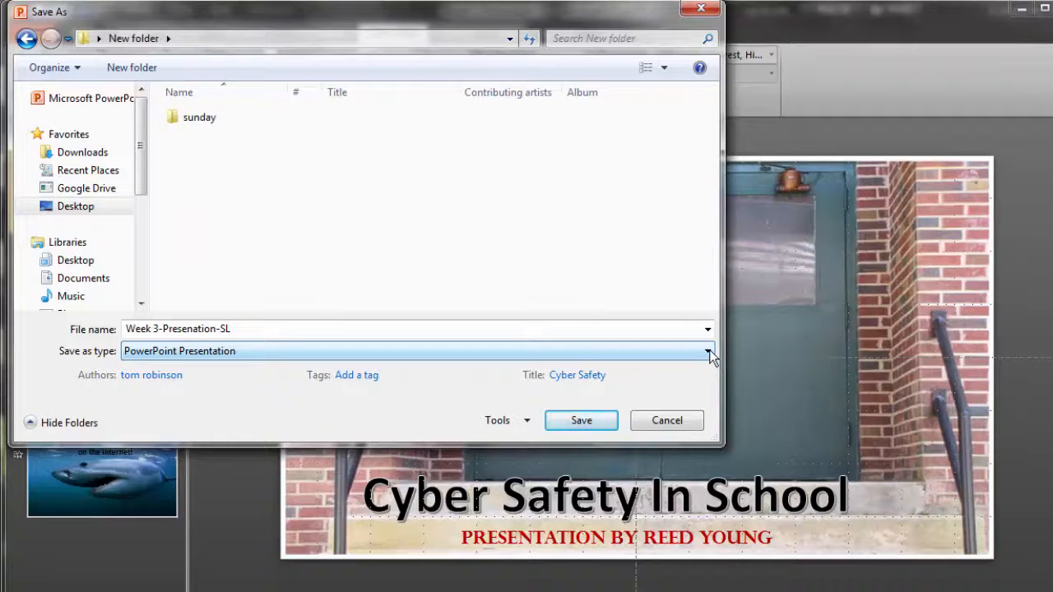
Choose JPEG File Interchange Format as the save type and save.
{"action": "left_click", "coordinate": [708, 350]}
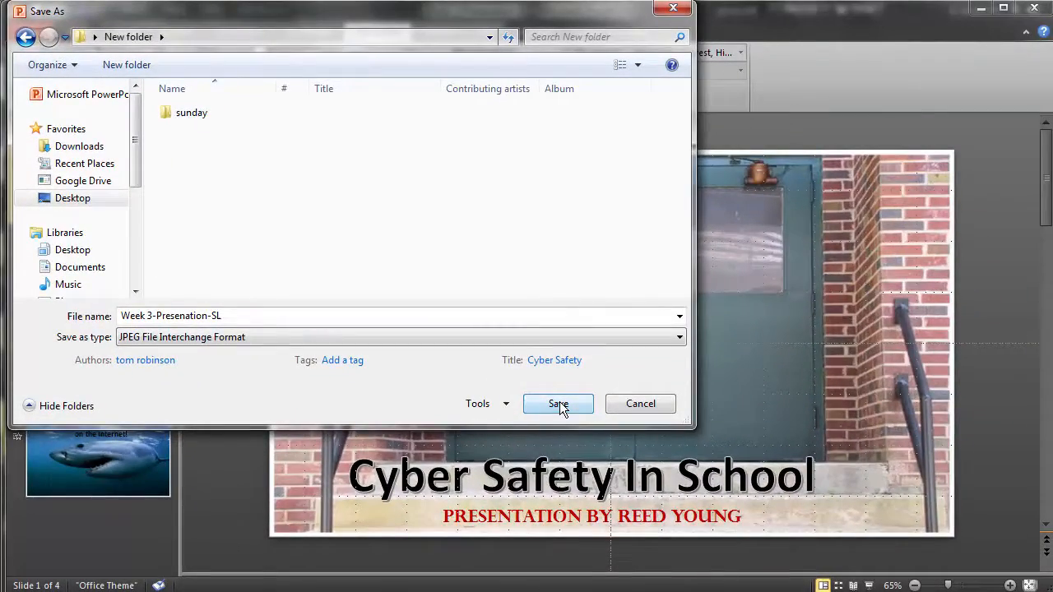
{"action": "left_click", "coordinate": [558, 403]}
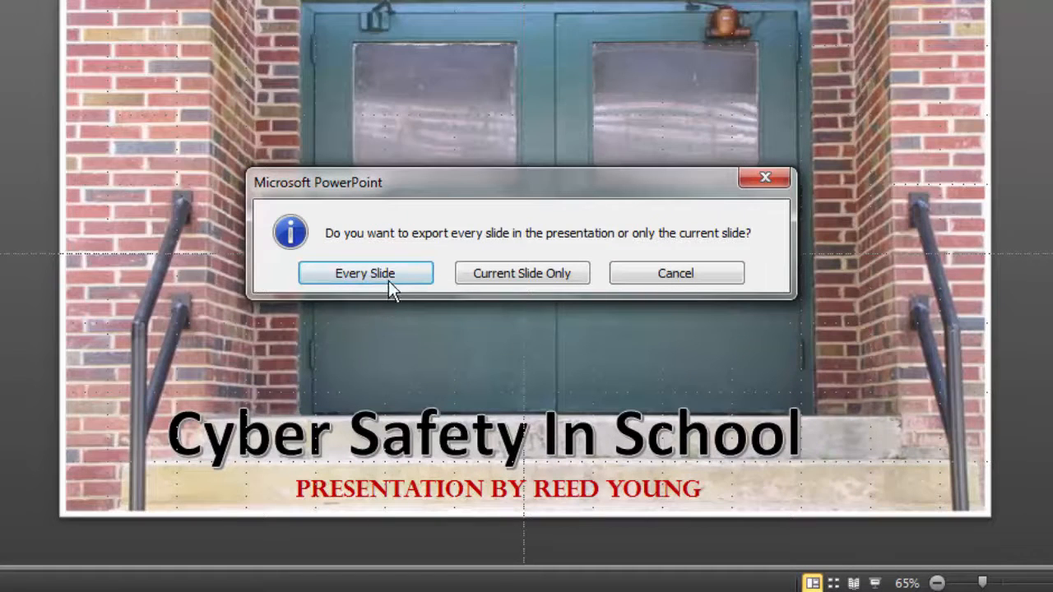
Export every slide as a separate JPEG and acknowledge the confirmation.
{"action": "left_click", "coordinate": [364, 273]}
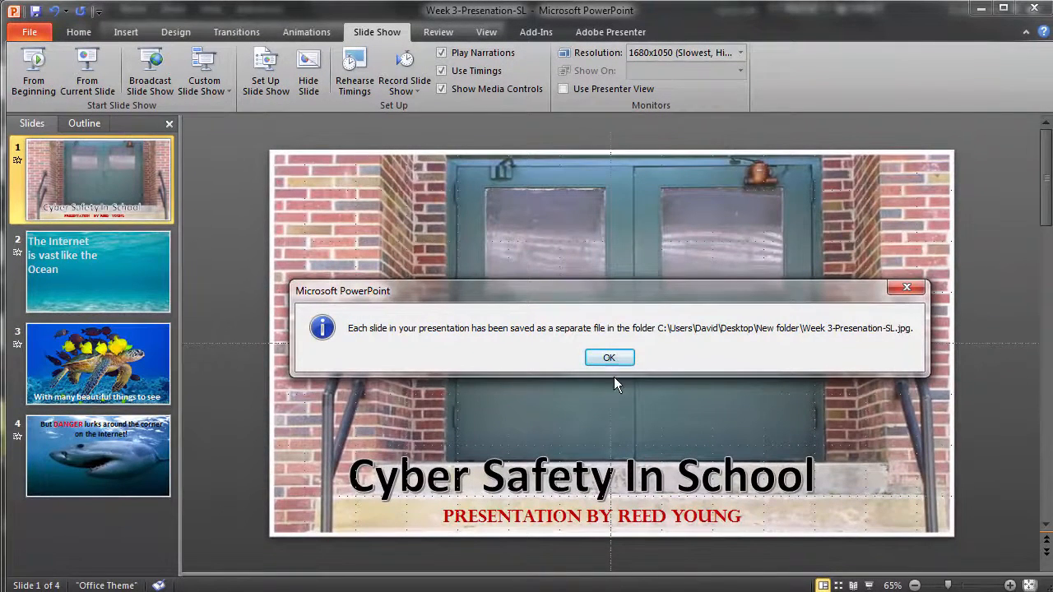
{"action": "left_click", "coordinate": [609, 357]}
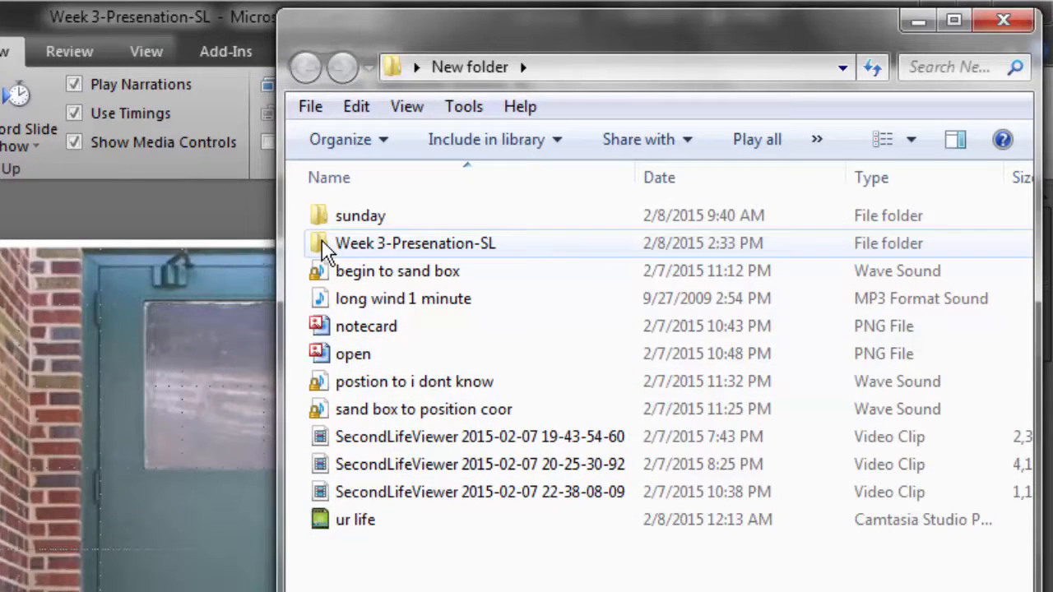
Open the Week 3-Presenation-SL folder holding Slide1 through Slide4 in Explorer.
{"action": "double_click", "coordinate": [415, 243]}
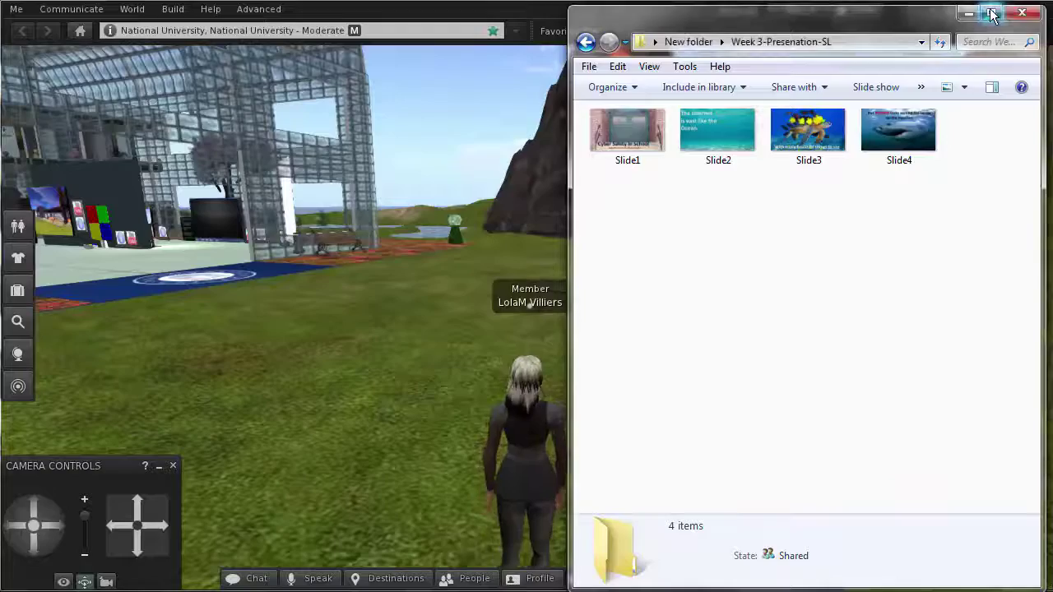
Choose Build > Upload > Bulk (L$10 per file) in Second Life Viewer.
{"action": "left_click", "coordinate": [992, 14]}
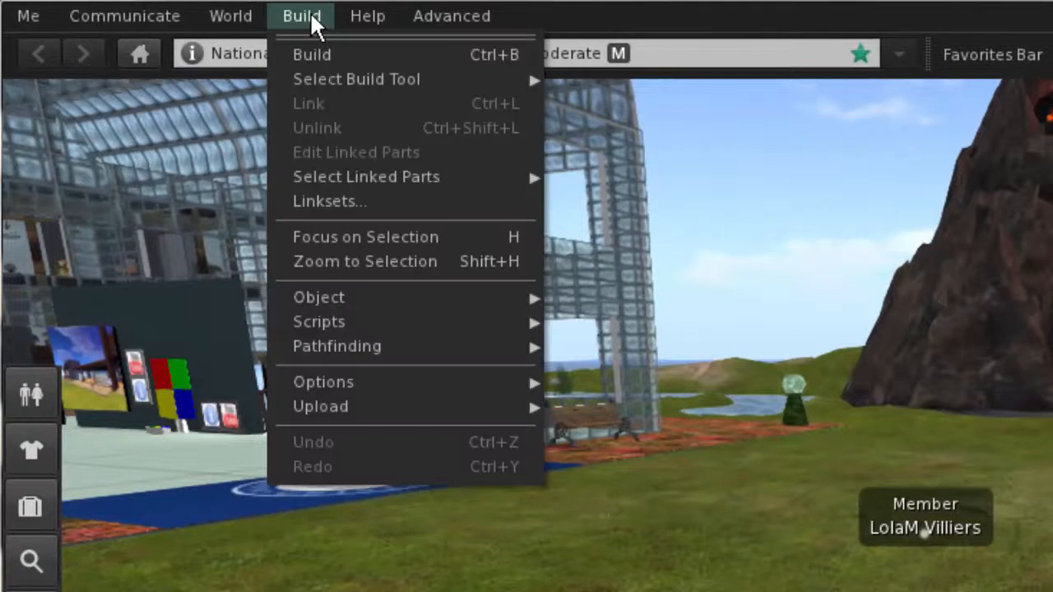
{"action": "mouse_move", "coordinate": [323, 381]}
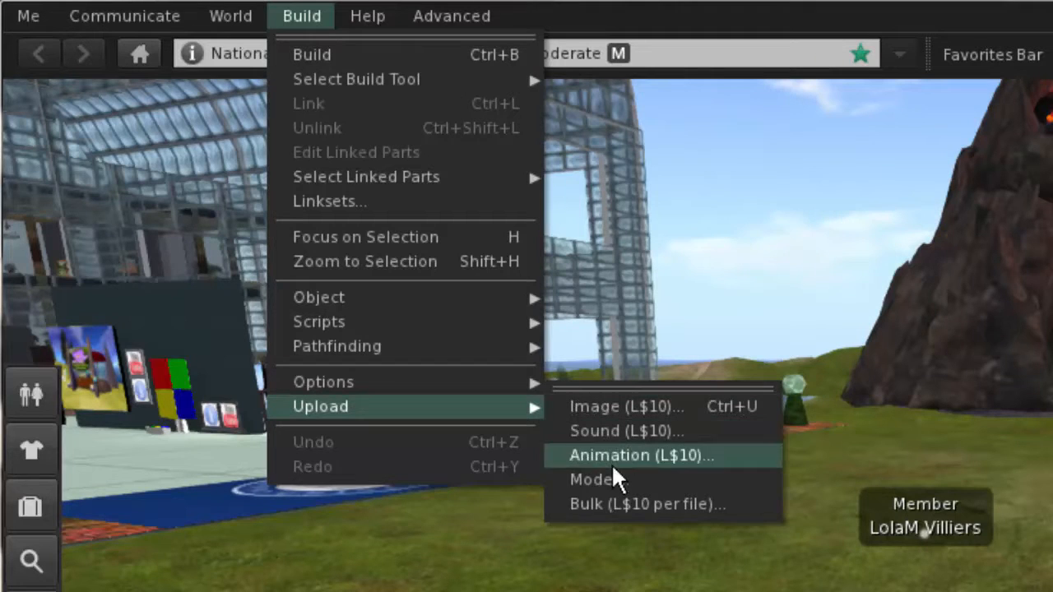
{"action": "mouse_move", "coordinate": [609, 496]}
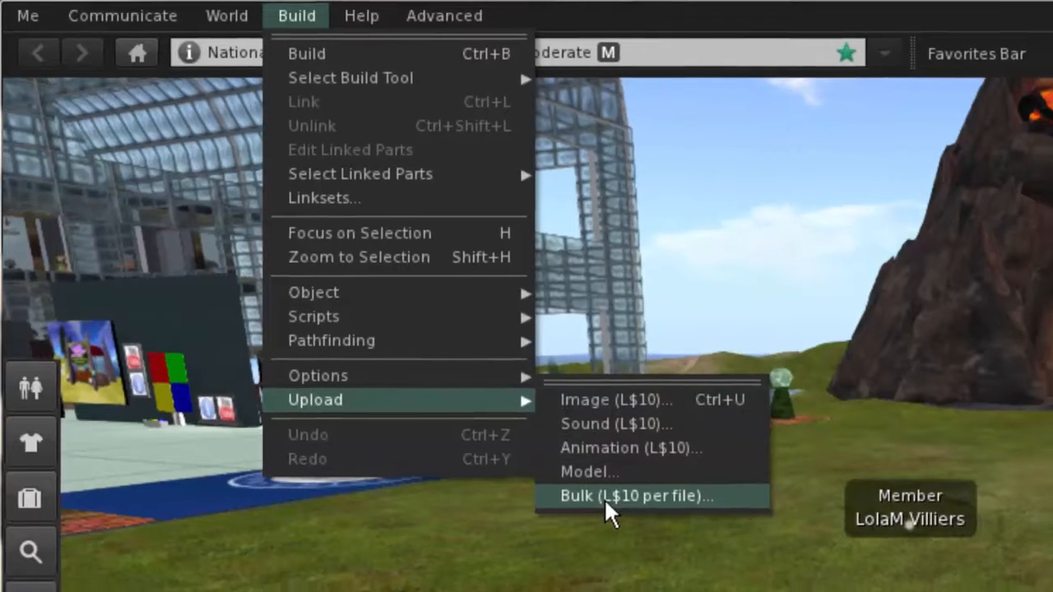
{"action": "left_click", "coordinate": [636, 495]}
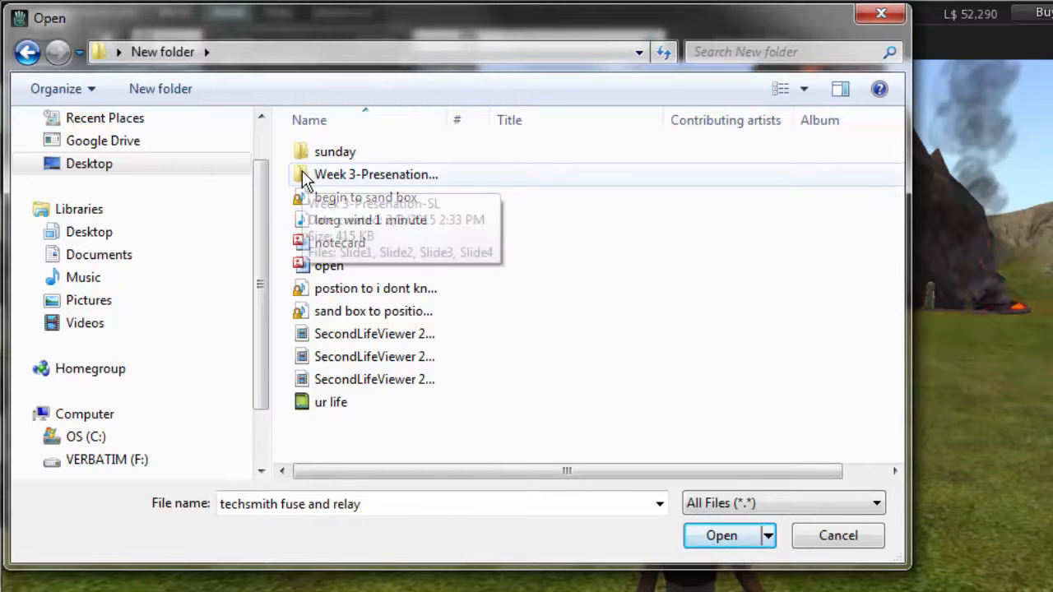
Select Slide1 through Slide4 in the Week 3-Presenation-SL folder and upload them.
{"action": "double_click", "coordinate": [376, 173]}
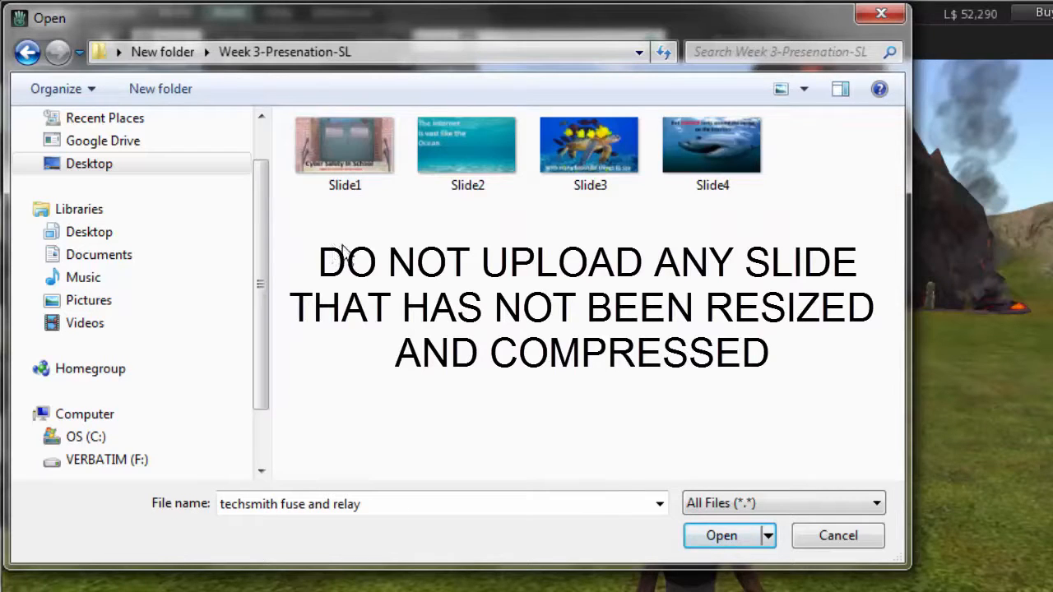
{"action": "left_click", "coordinate": [468, 148]}
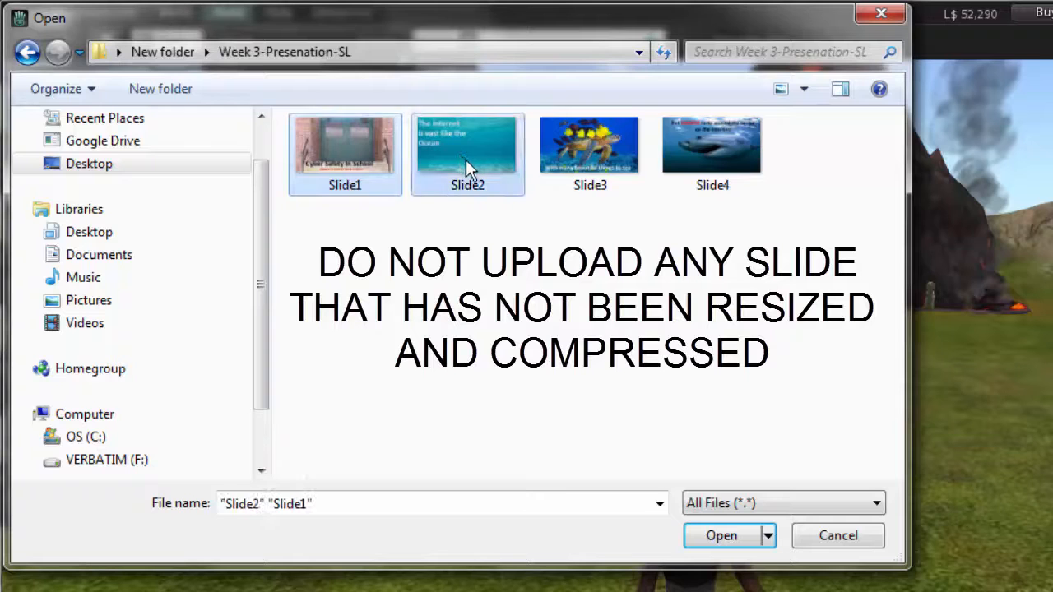
{"action": "left_click", "coordinate": [711, 148]}
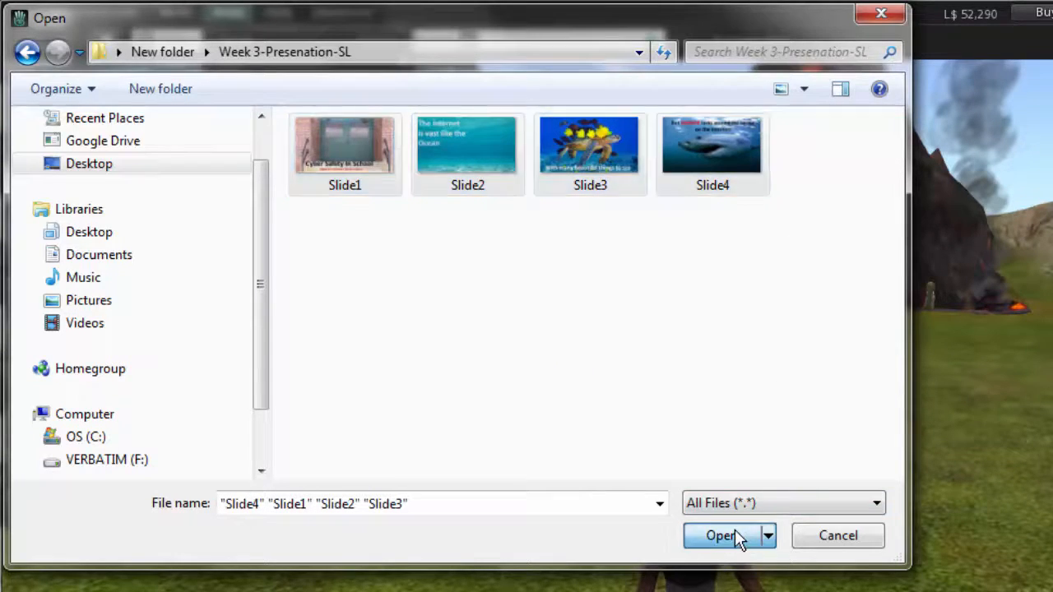
{"action": "left_click", "coordinate": [721, 536]}
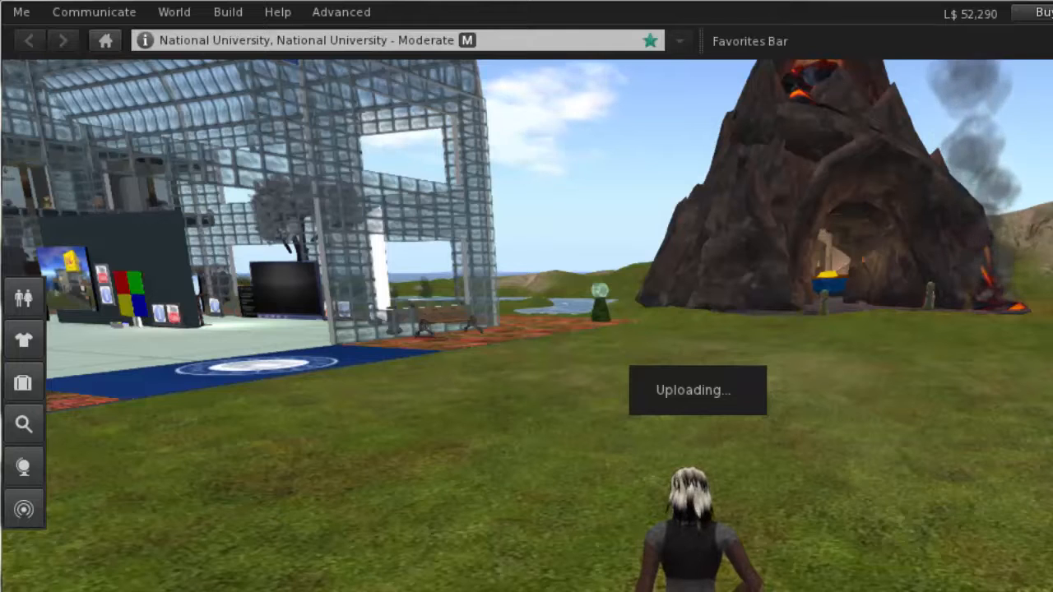